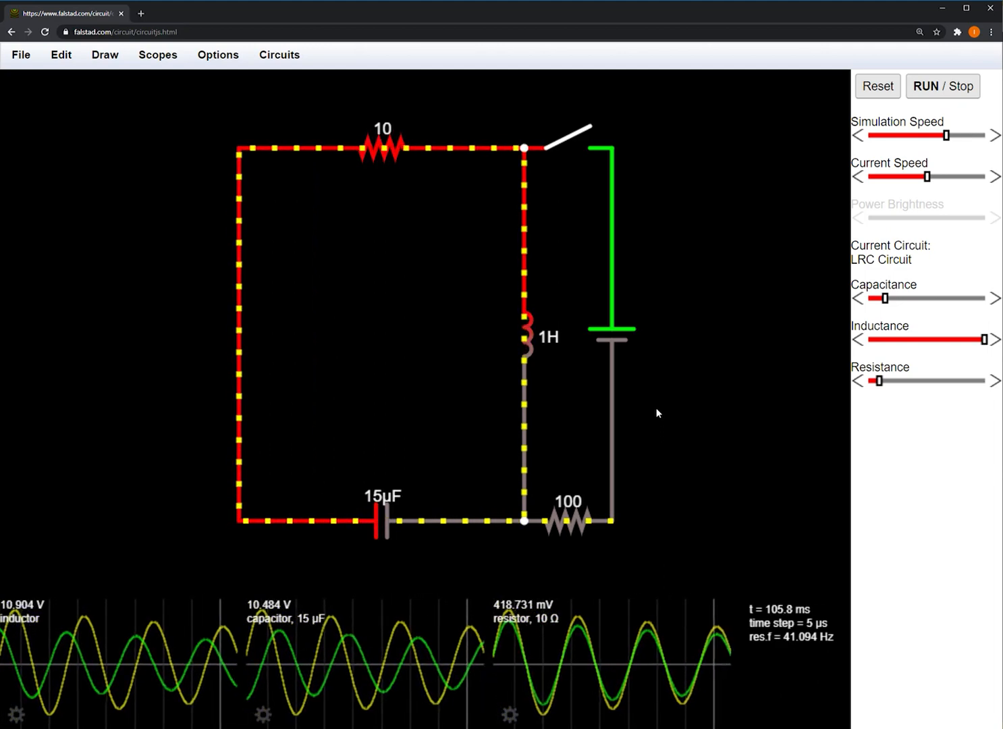
Toggle the example circuit's switch, then replace the LRC example with a blank circuit.
{"action": "left_click", "coordinate": [571, 133]}
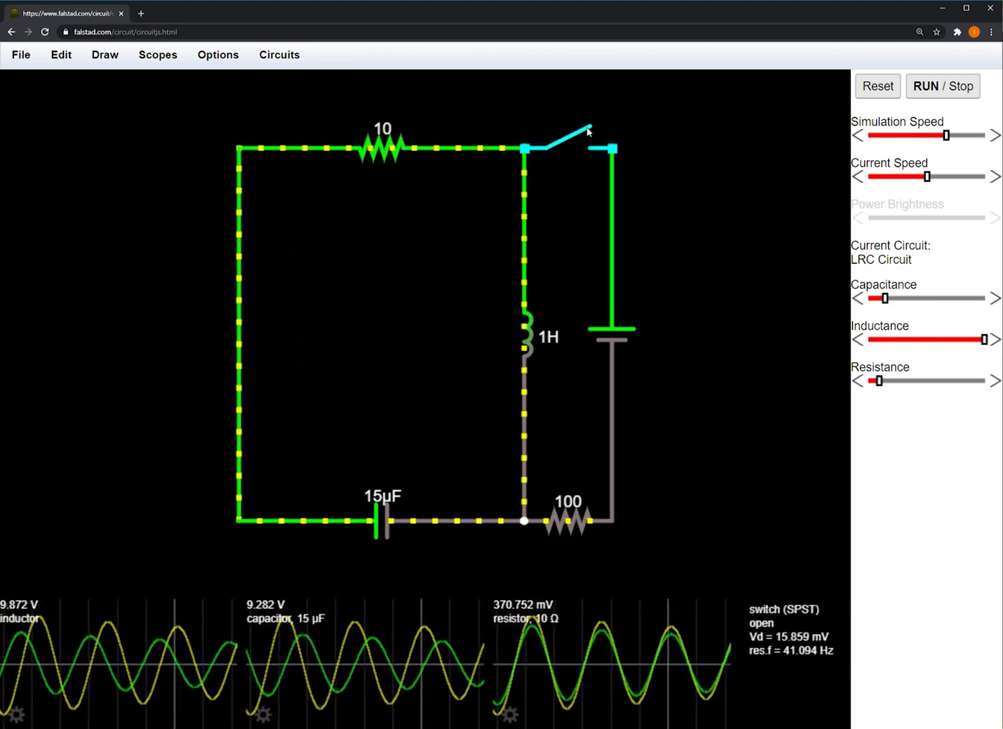
{"action": "left_click", "coordinate": [278, 54]}
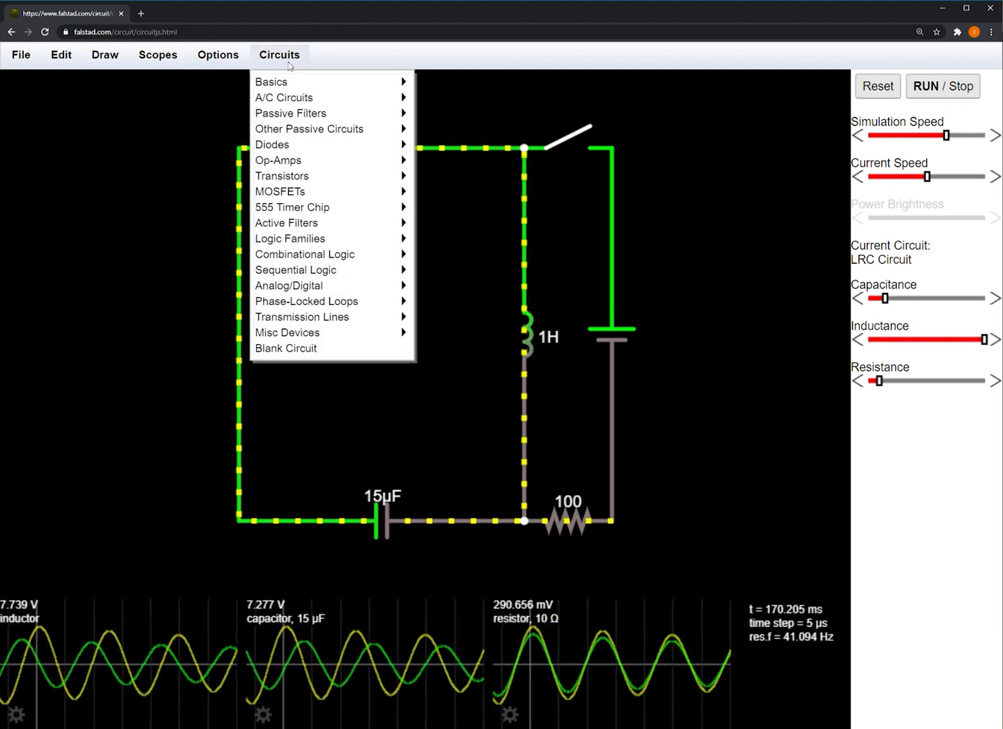
{"action": "mouse_move", "coordinate": [304, 254]}
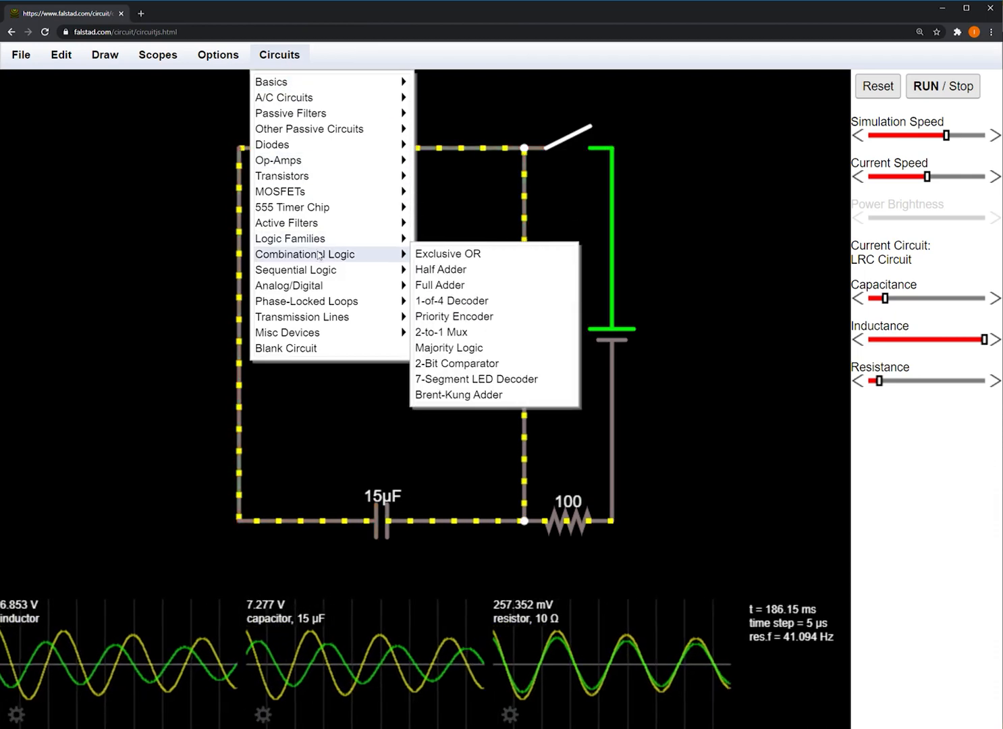
{"action": "mouse_move", "coordinate": [294, 270]}
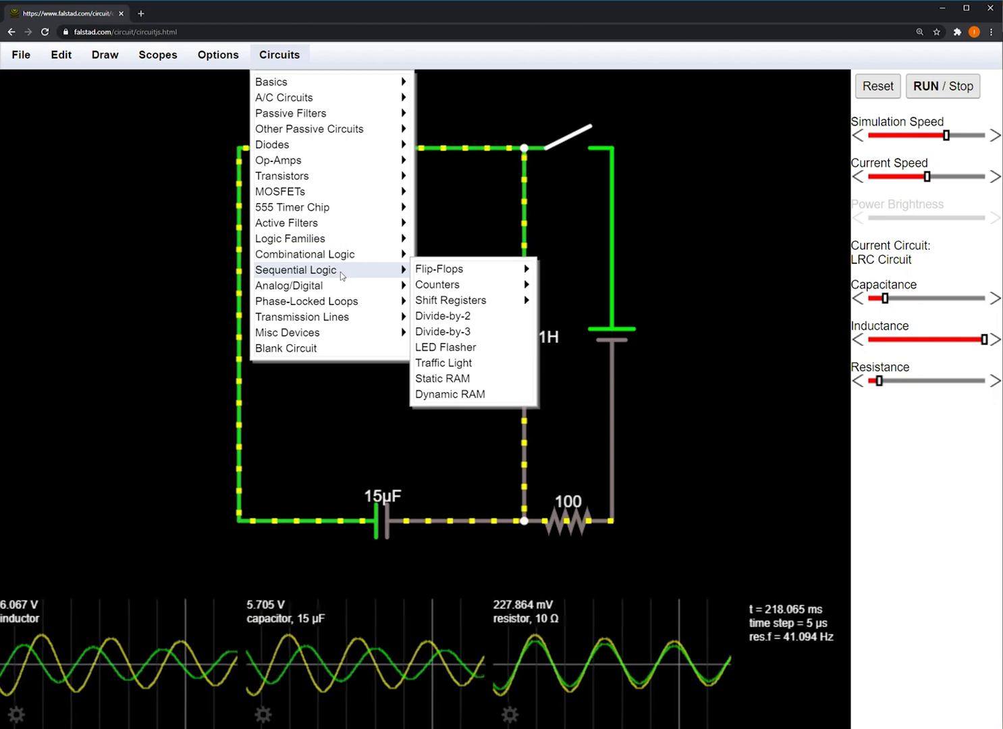
{"action": "mouse_move", "coordinate": [283, 348]}
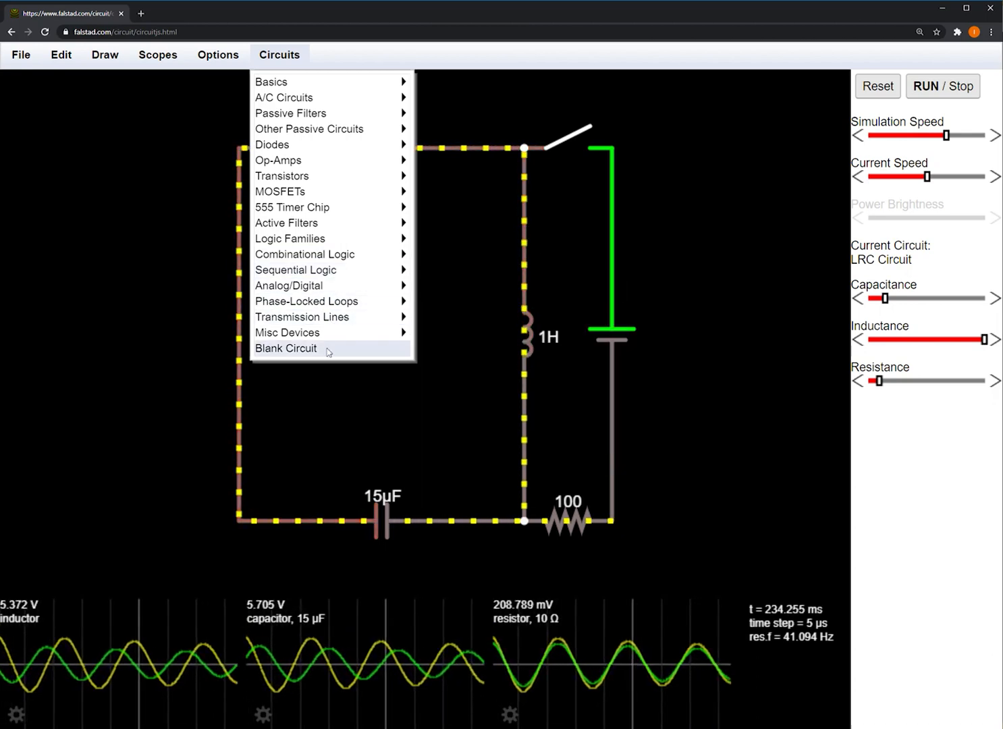
{"action": "left_click", "coordinate": [285, 349]}
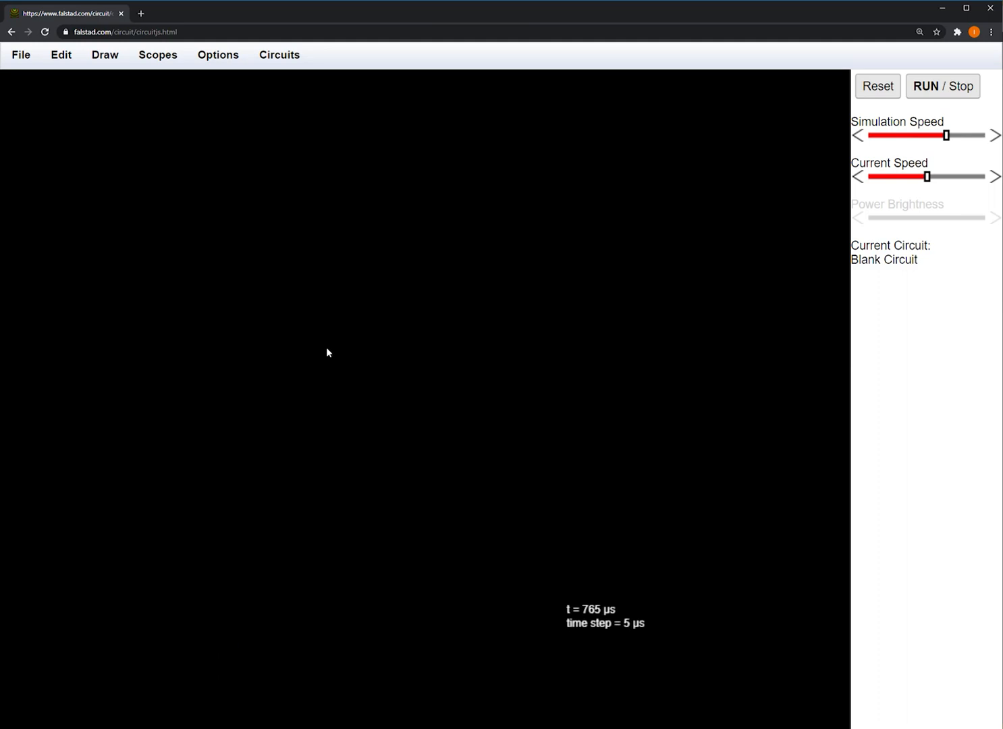
Browse the Draw menu's component list toward Add Wire.
{"action": "left_click", "coordinate": [105, 54]}
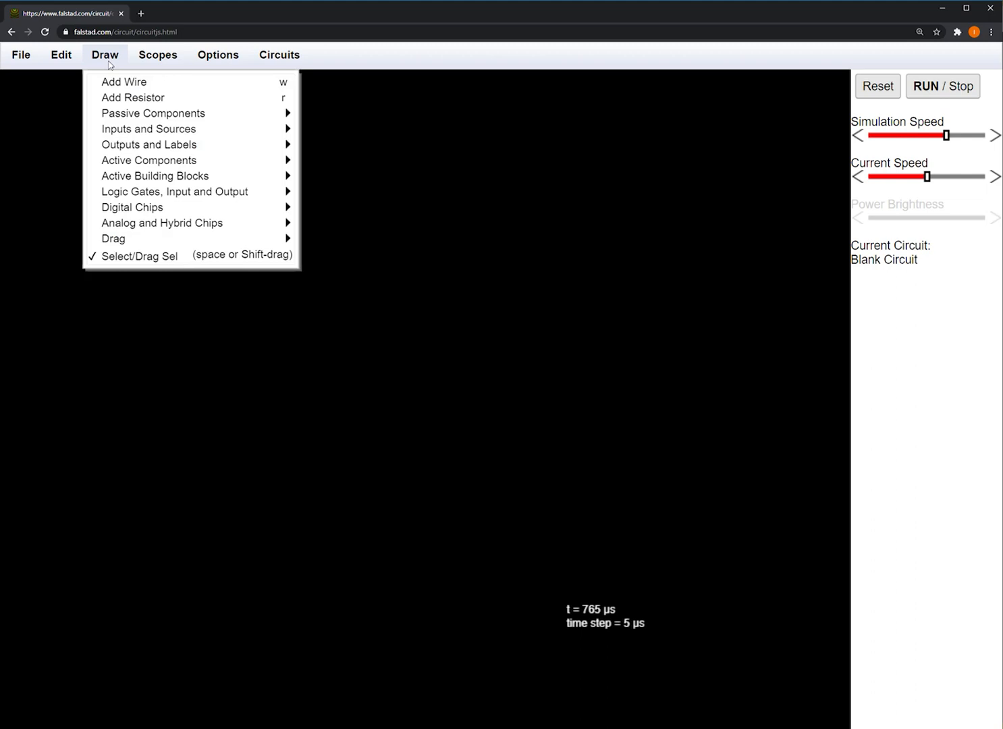
{"action": "mouse_move", "coordinate": [179, 89]}
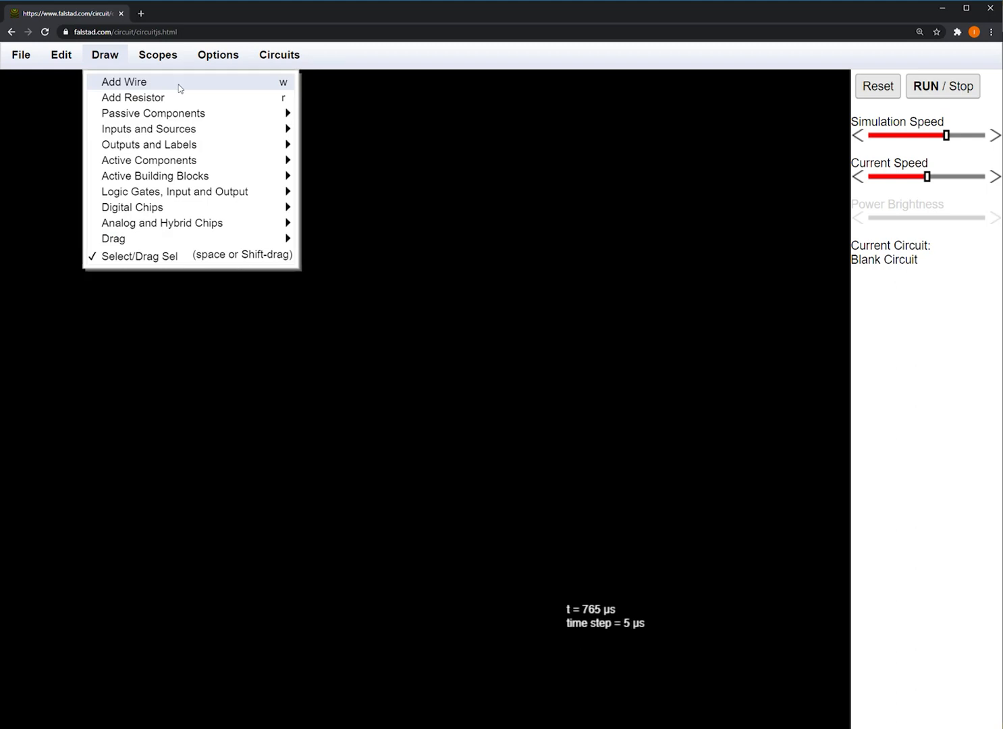
{"action": "mouse_move", "coordinate": [173, 192]}
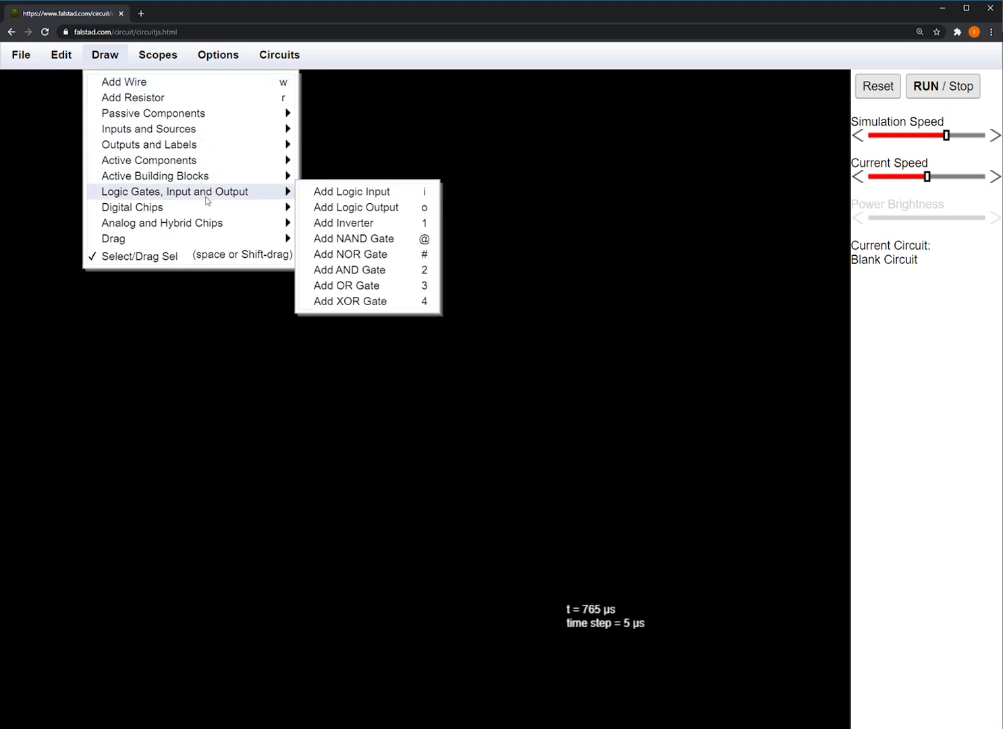
{"action": "mouse_move", "coordinate": [132, 208]}
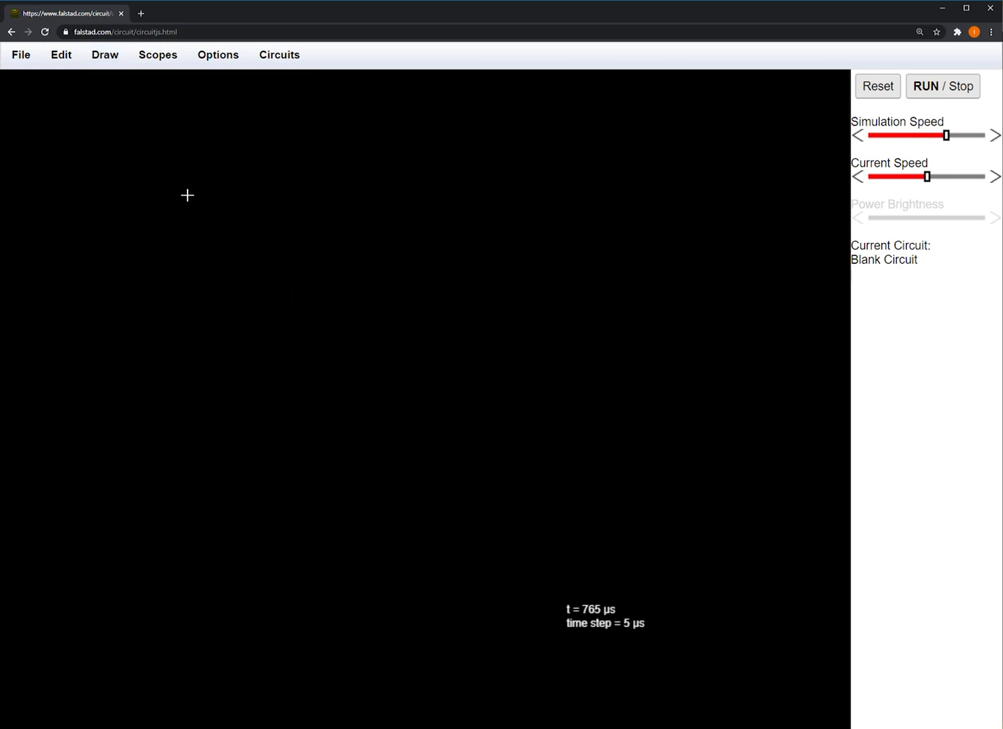
Draw a horizontal wire run across the upper canvas with a vertical wire crossing it.
{"action": "left_click_drag", "start_coordinate": [191, 203], "coordinate": [292, 186]}
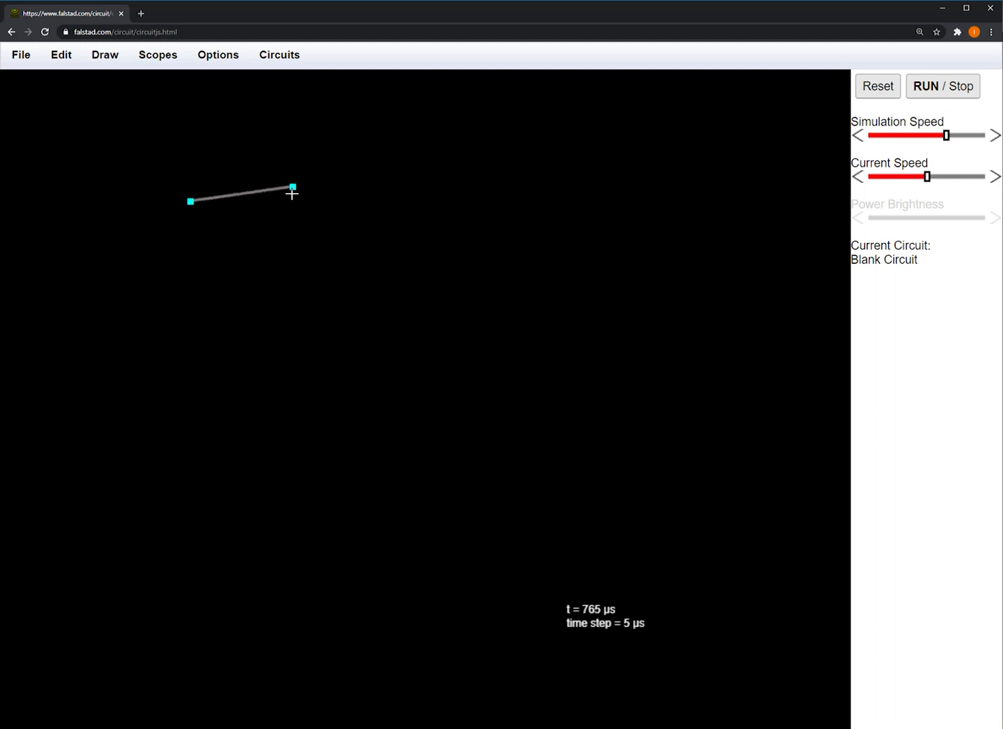
{"action": "left_click_drag", "start_coordinate": [294, 185], "coordinate": [424, 200]}
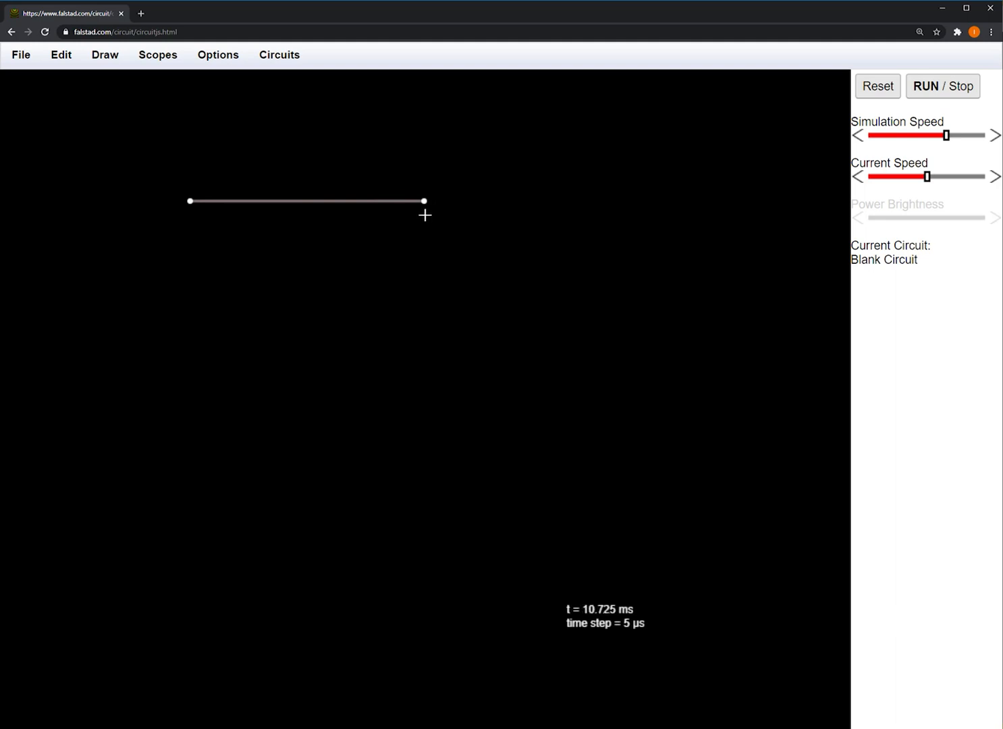
{"action": "mouse_move", "coordinate": [192, 212]}
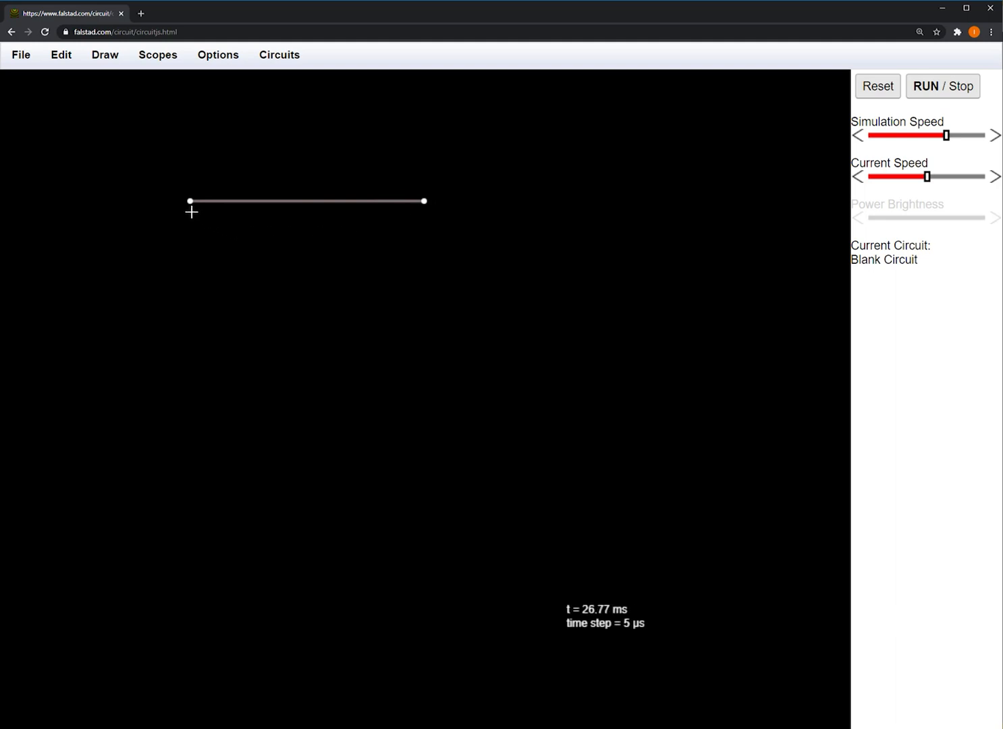
{"action": "mouse_move", "coordinate": [426, 212]}
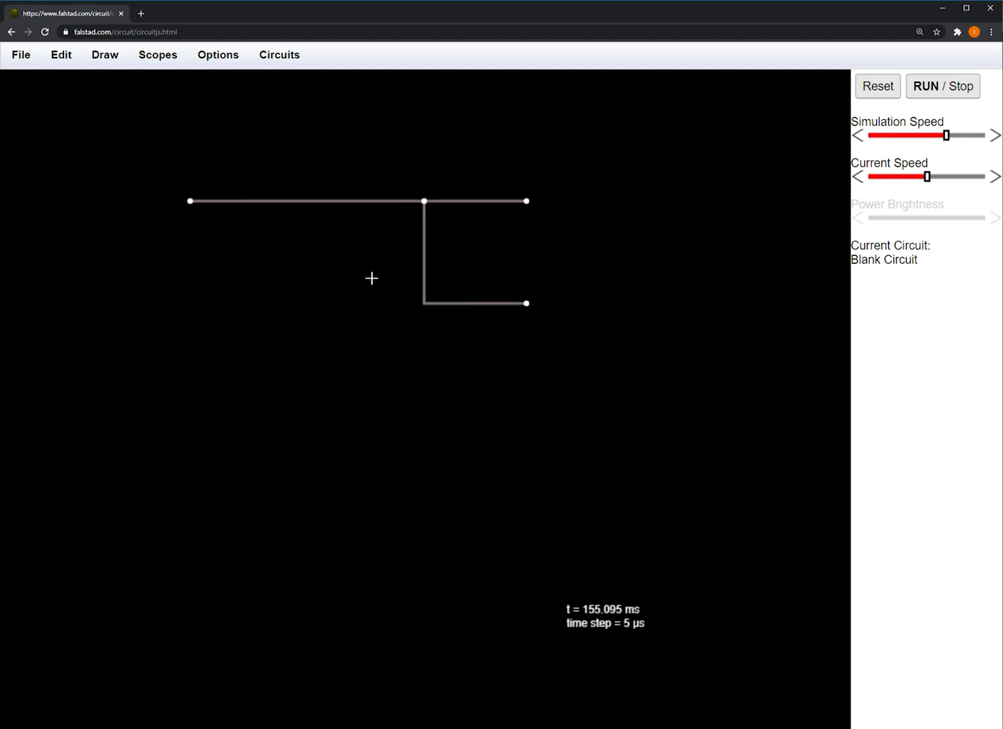
{"action": "mouse_move", "coordinate": [375, 249]}
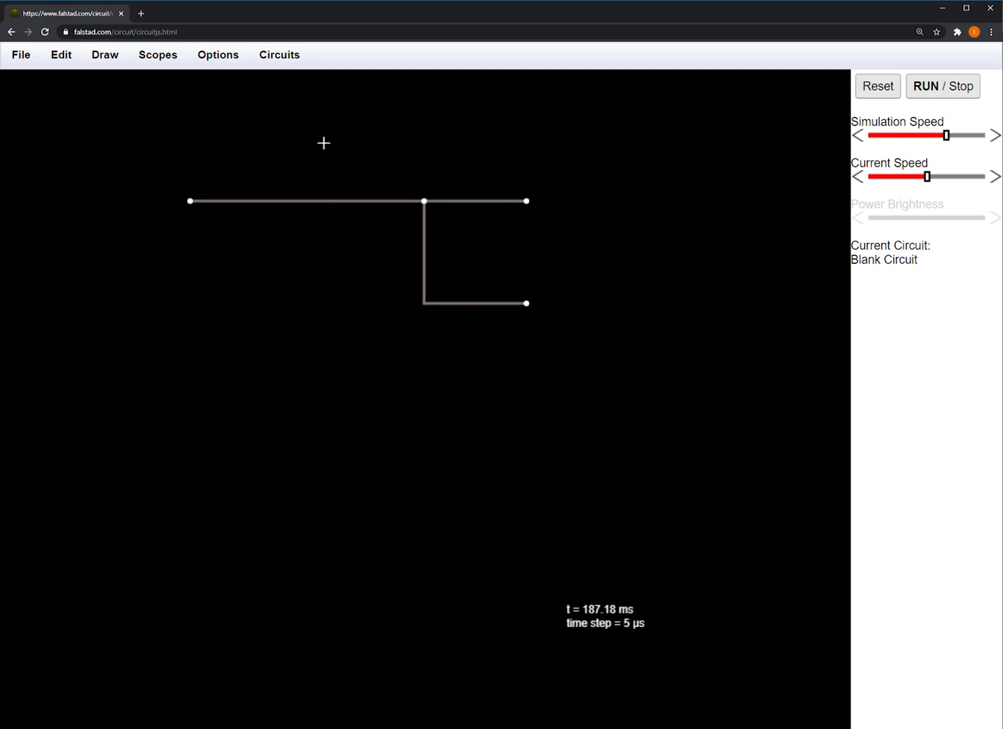
{"action": "left_click_drag", "start_coordinate": [321, 141], "coordinate": [321, 304]}
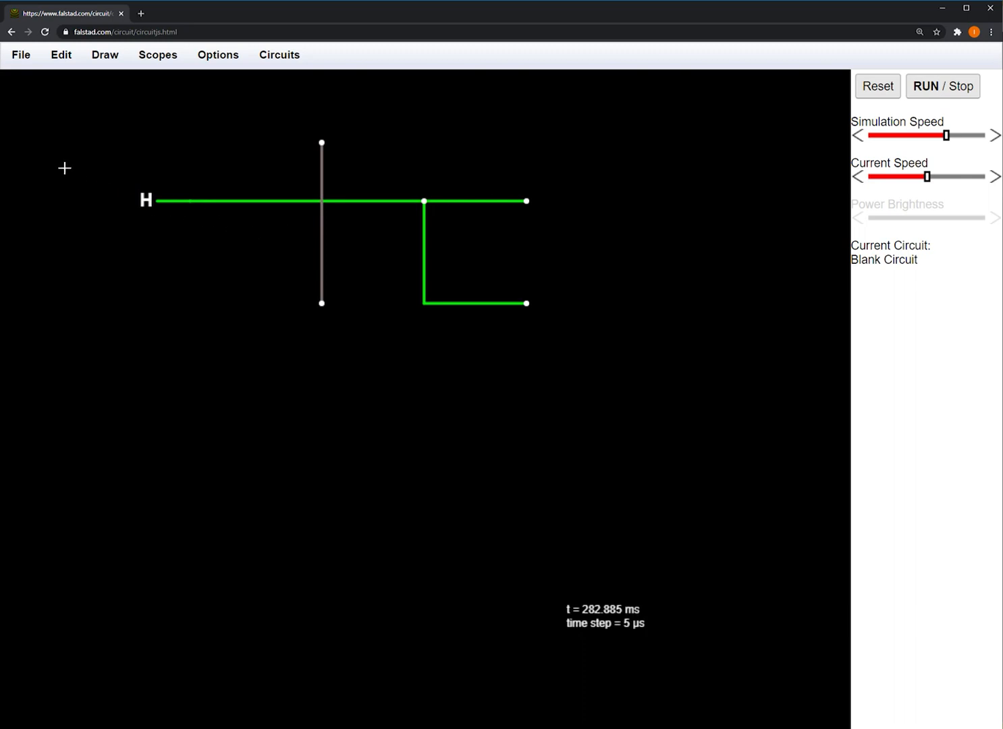
Import the pasted circuit text with inputs B, C, D, E, replacing the drawn wires.
{"action": "left_click", "coordinate": [20, 54]}
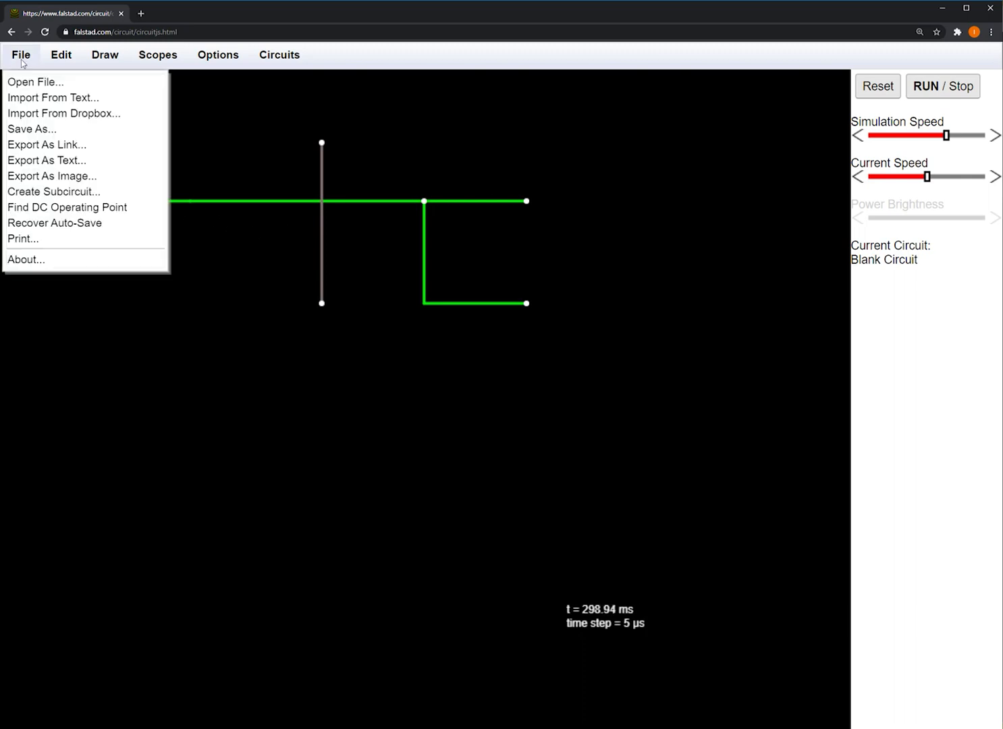
{"action": "mouse_move", "coordinate": [32, 130]}
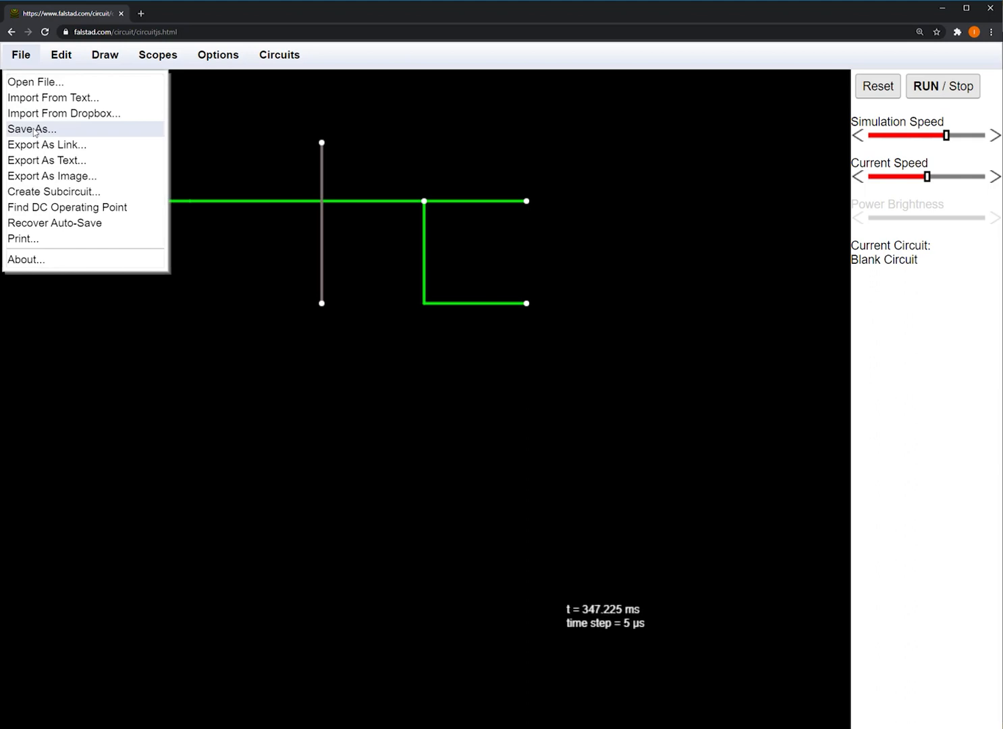
{"action": "mouse_move", "coordinate": [36, 81]}
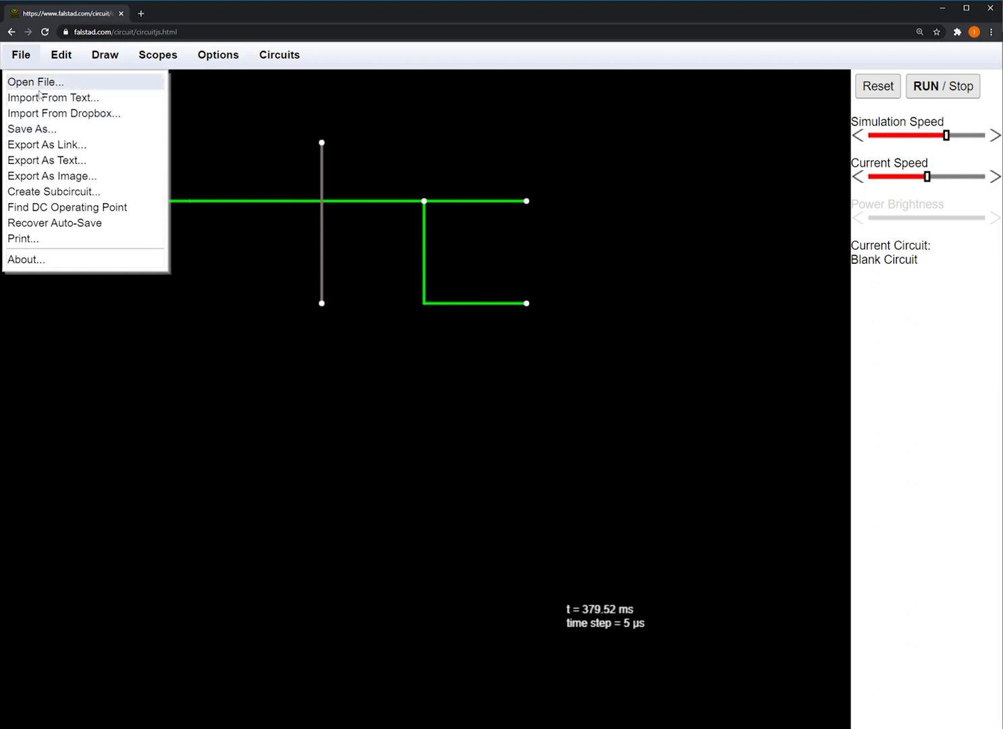
{"action": "left_click", "coordinate": [53, 97]}
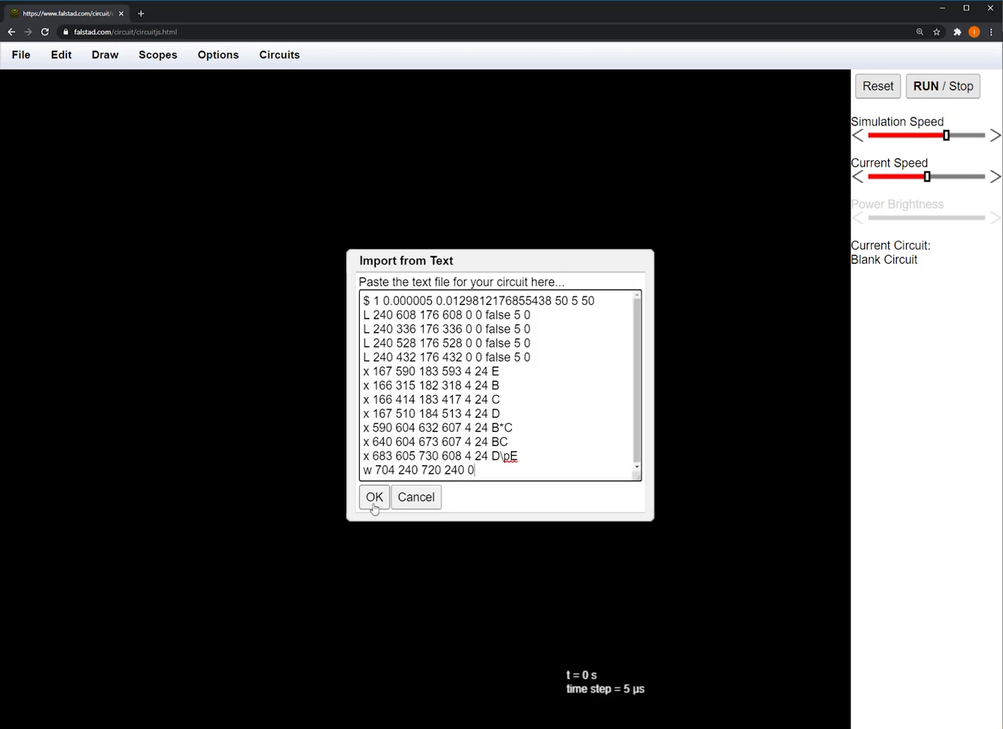
{"action": "left_click", "coordinate": [374, 497]}
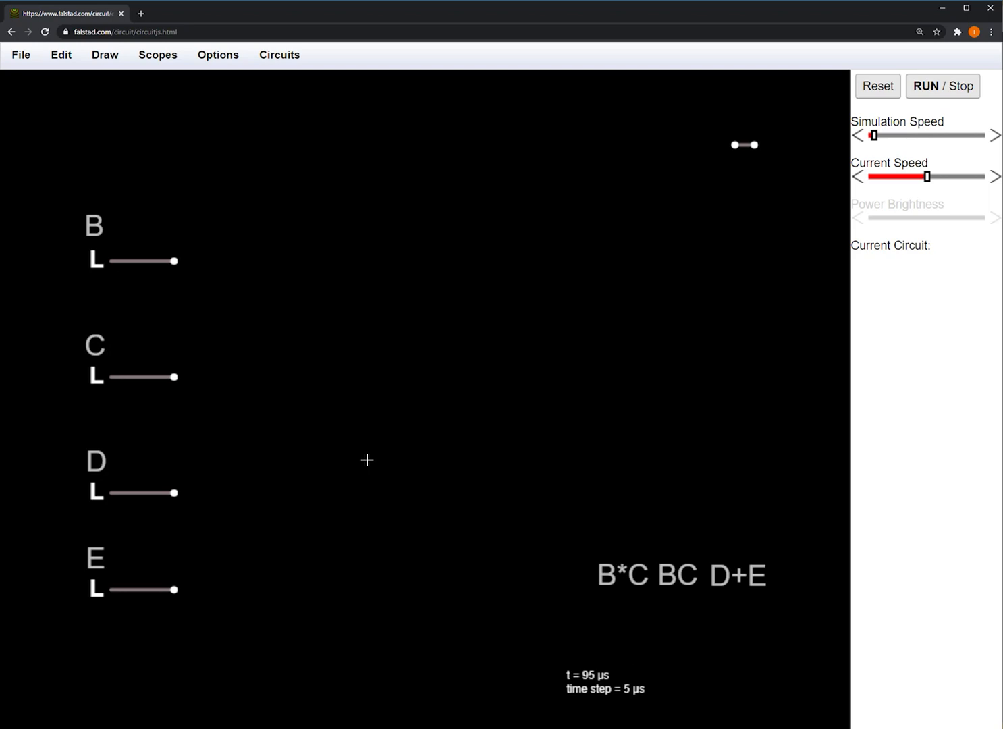
Browse Draw > Logic Gates, Input and Output toward Add Inverter.
{"action": "left_click", "coordinate": [105, 54]}
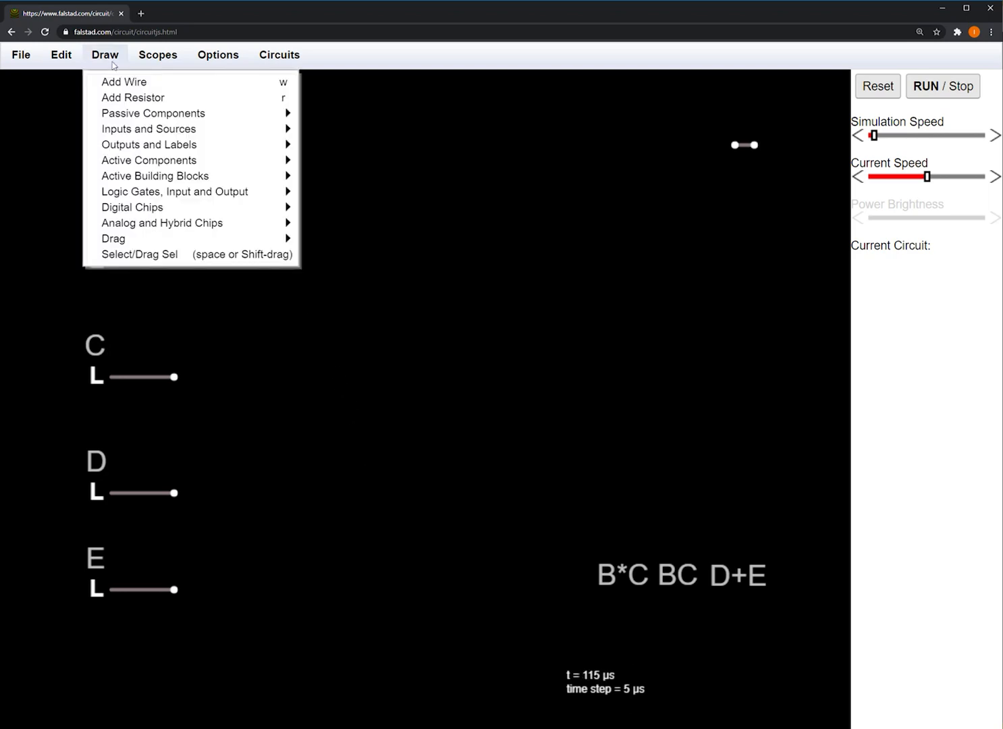
{"action": "mouse_move", "coordinate": [173, 192]}
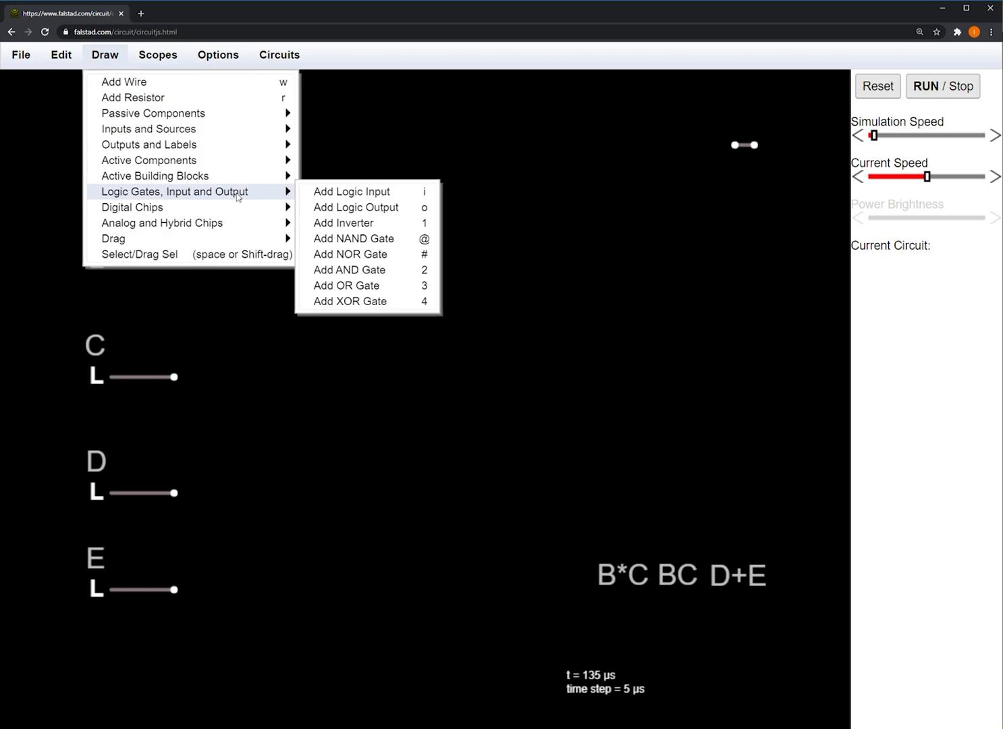
{"action": "mouse_move", "coordinate": [343, 222]}
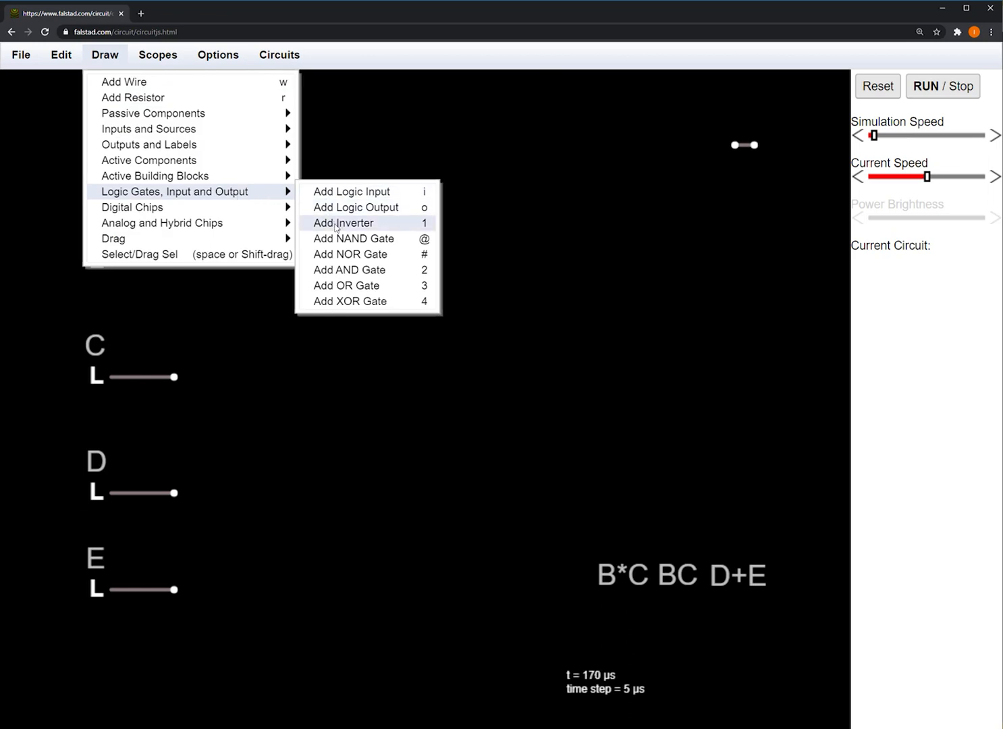
{"action": "mouse_move", "coordinate": [345, 285]}
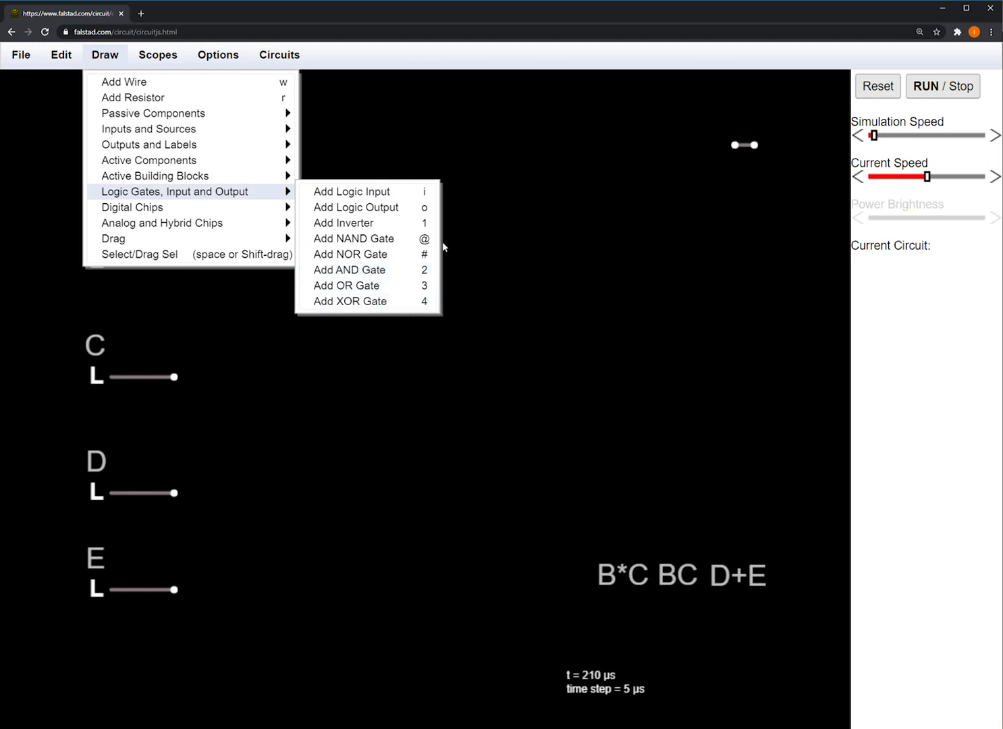
{"action": "mouse_move", "coordinate": [365, 301]}
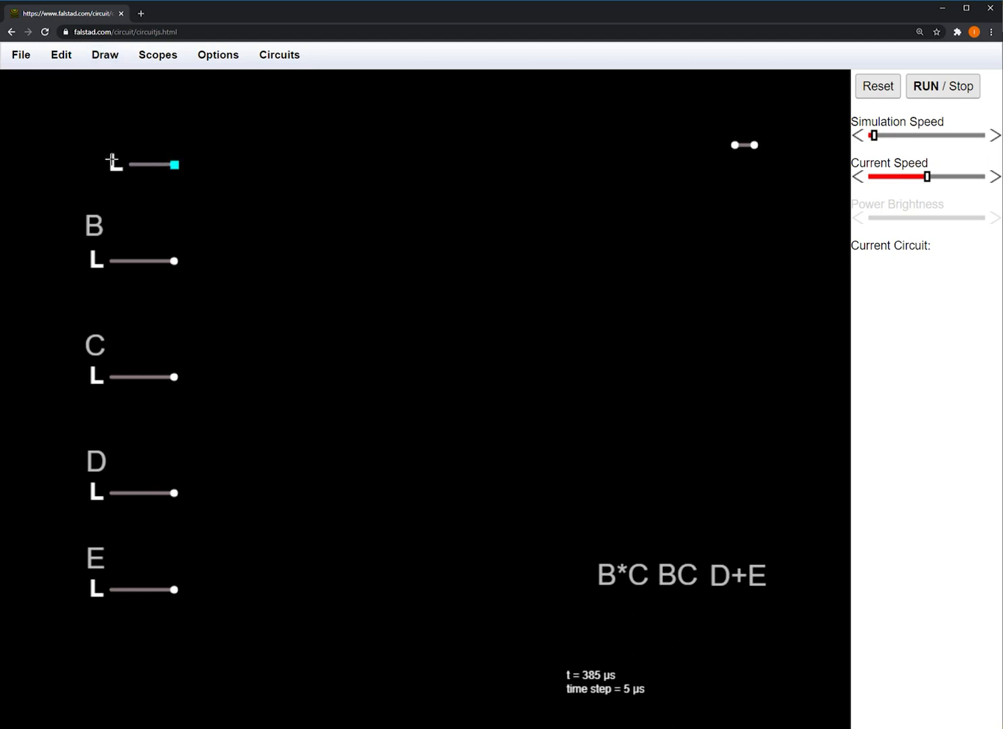
Label the top input A and its inverter output A' and A-bar with Draw Bar On Top.
{"action": "type", "text": "hello"}
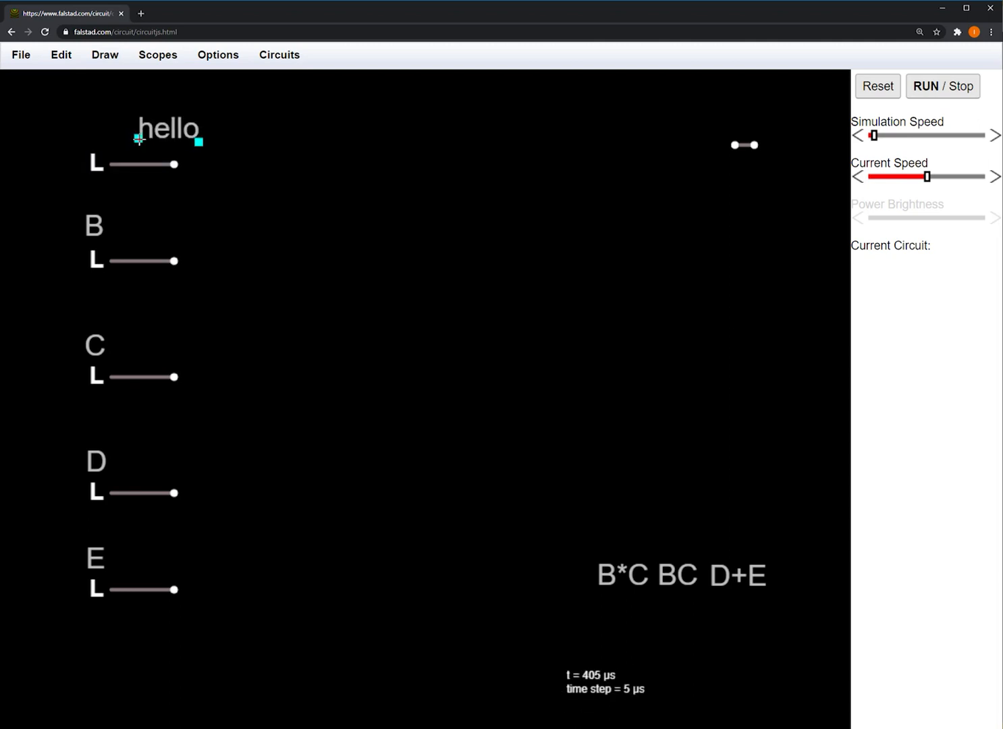
{"action": "double_click", "coordinate": [168, 128]}
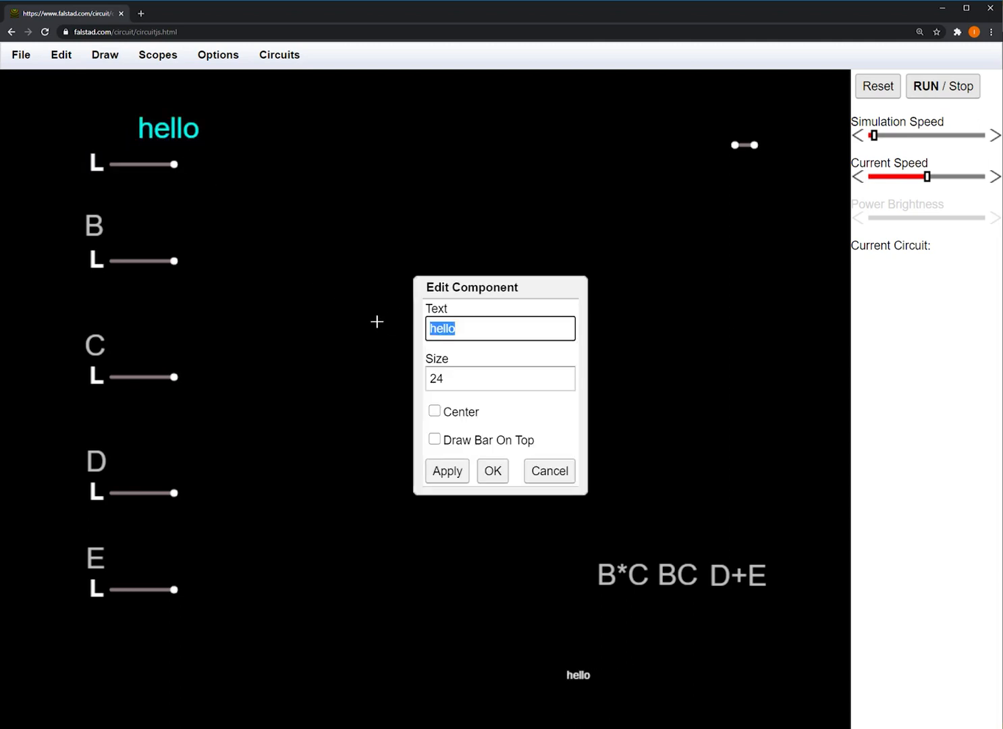
{"action": "type", "text": "A"}
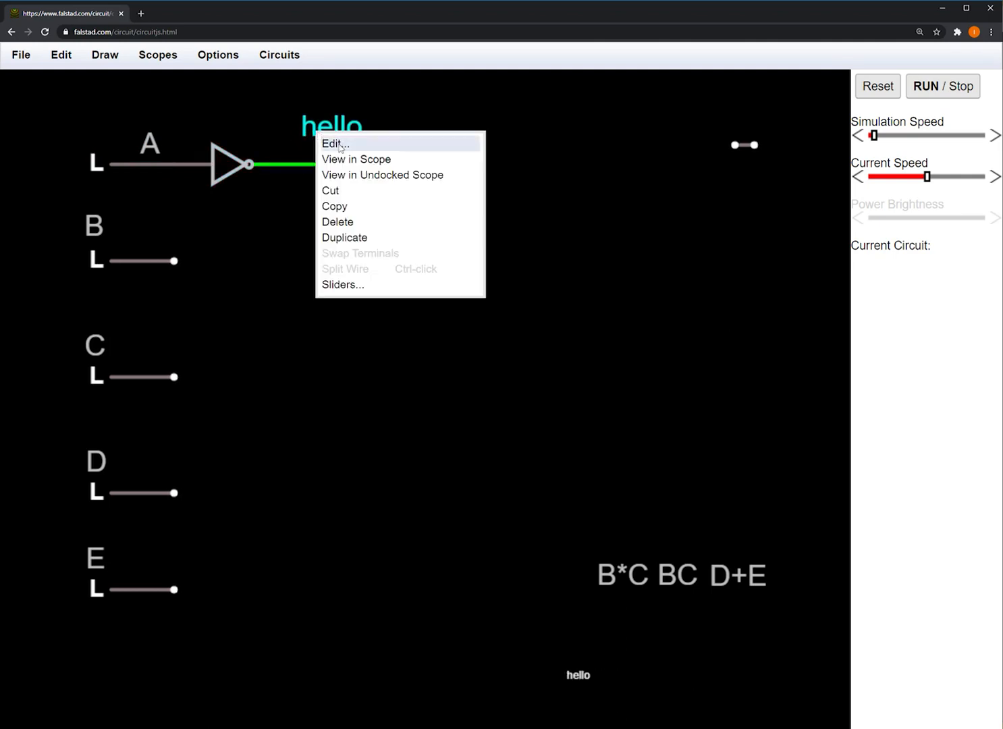
{"action": "left_click", "coordinate": [334, 143]}
{"action": "type", "text": "A'"}
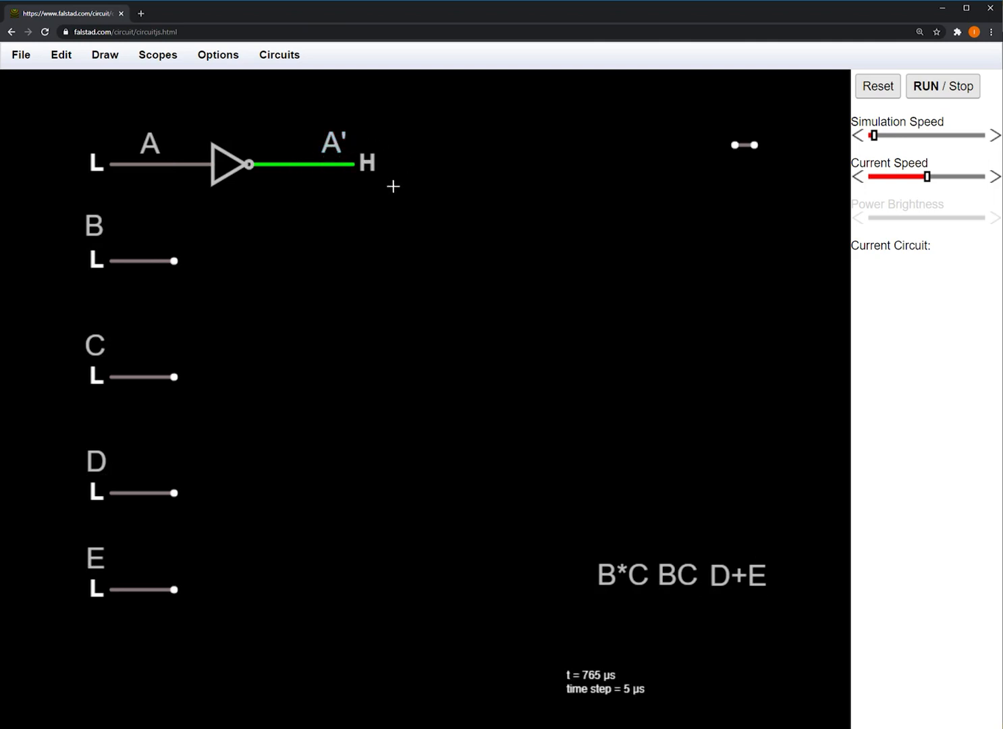
{"action": "type", "text": "hello"}
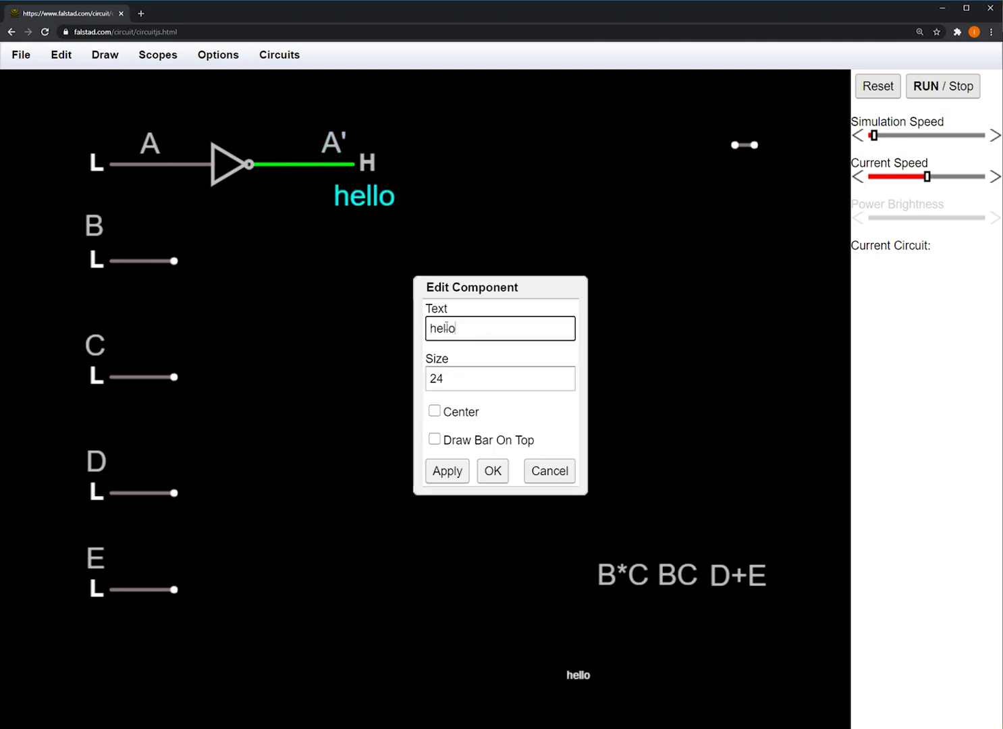
{"action": "type", "text": "A"}
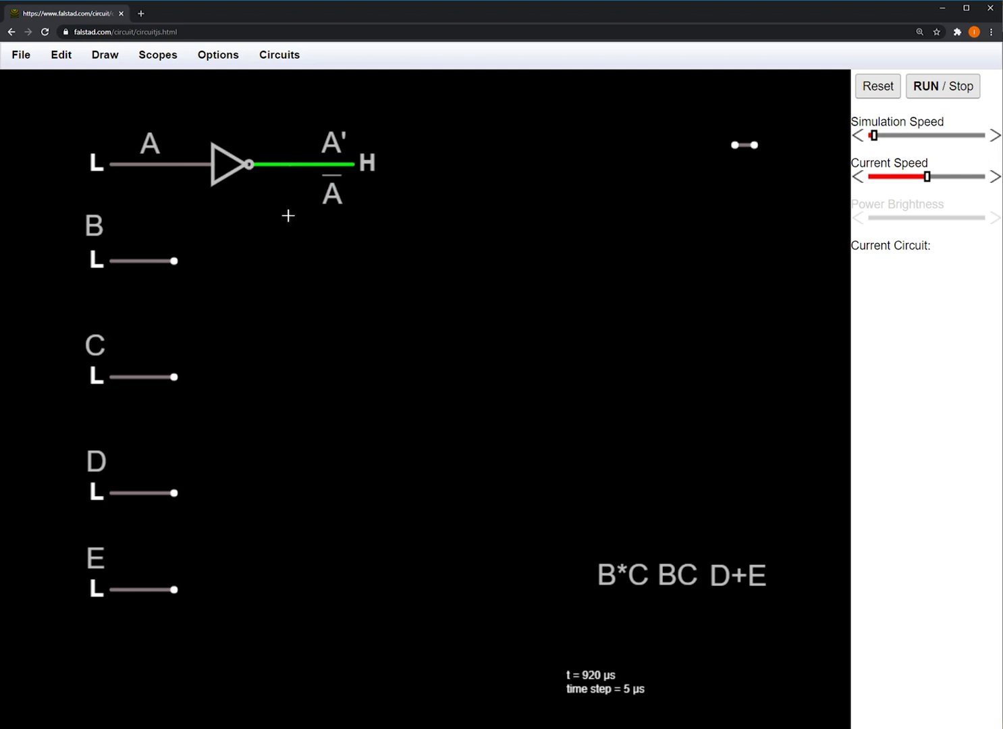
{"action": "mouse_move", "coordinate": [328, 216]}
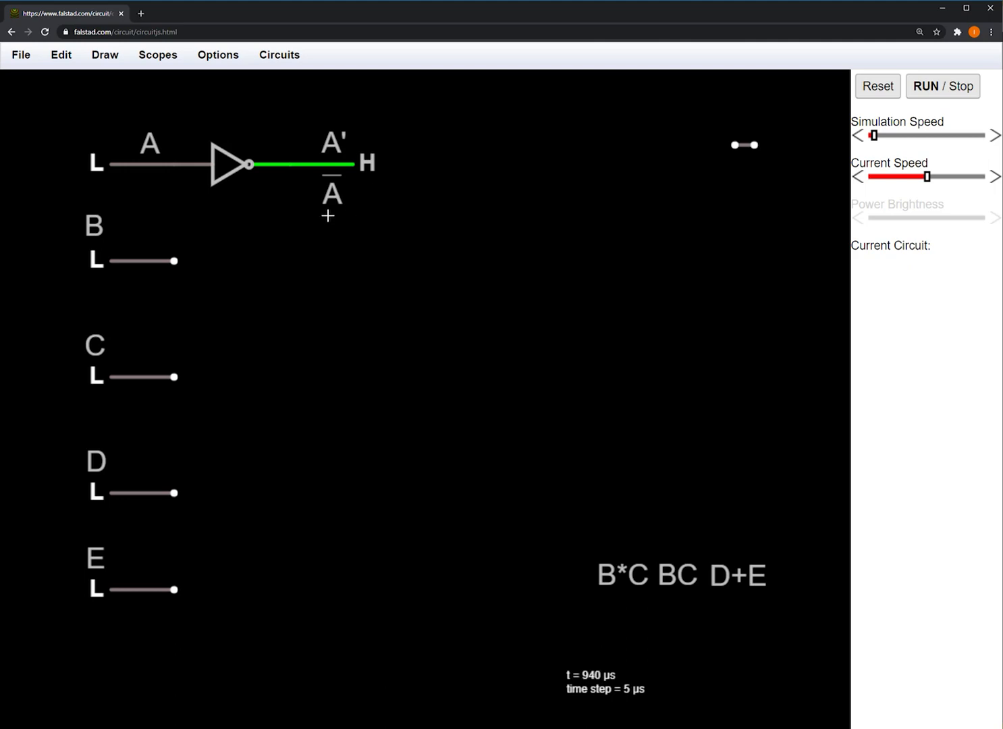
{"action": "left_click", "coordinate": [98, 163]}
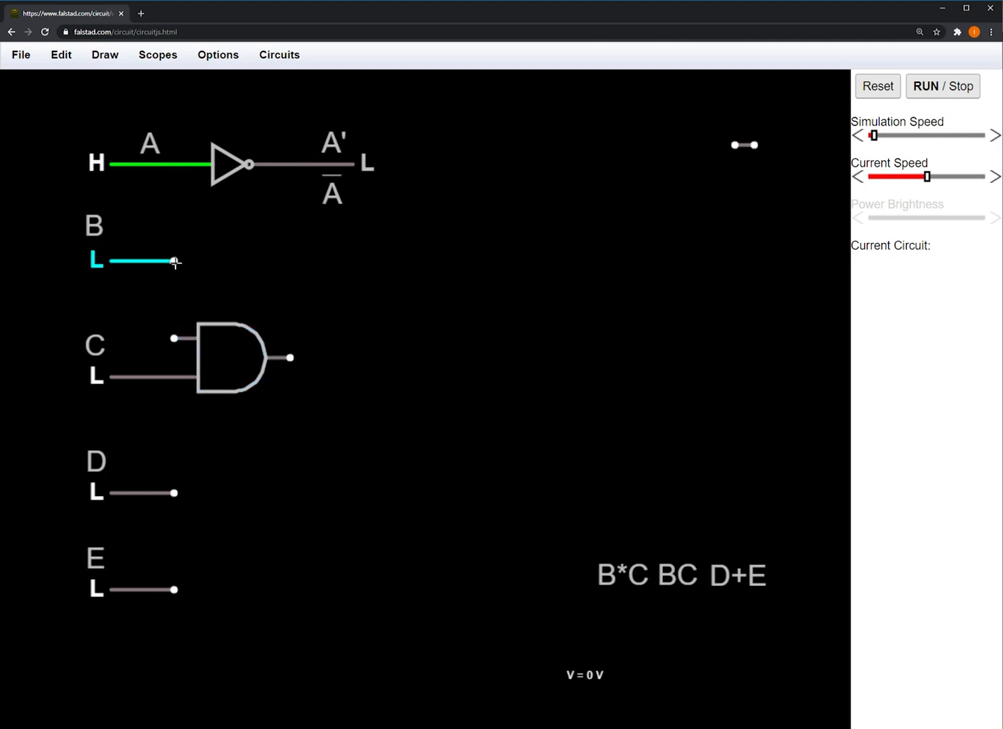
Wire B into the AND gate, move the BC label beside its output, and set inputs high.
{"action": "left_click_drag", "start_coordinate": [174, 262], "coordinate": [174, 338]}
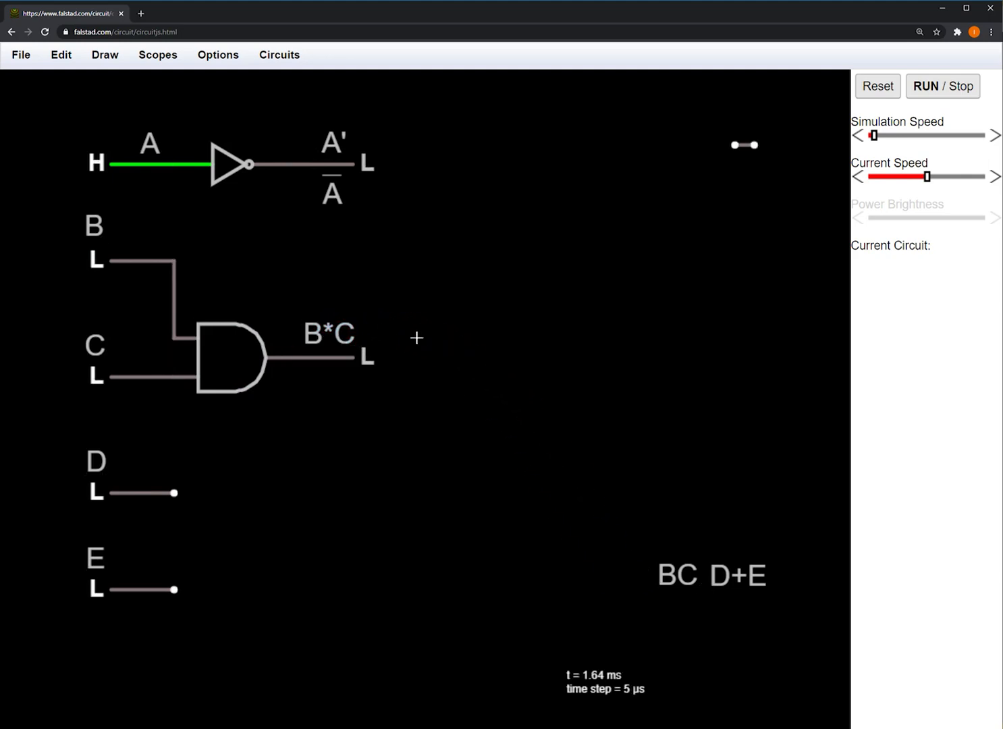
{"action": "left_click", "coordinate": [325, 356]}
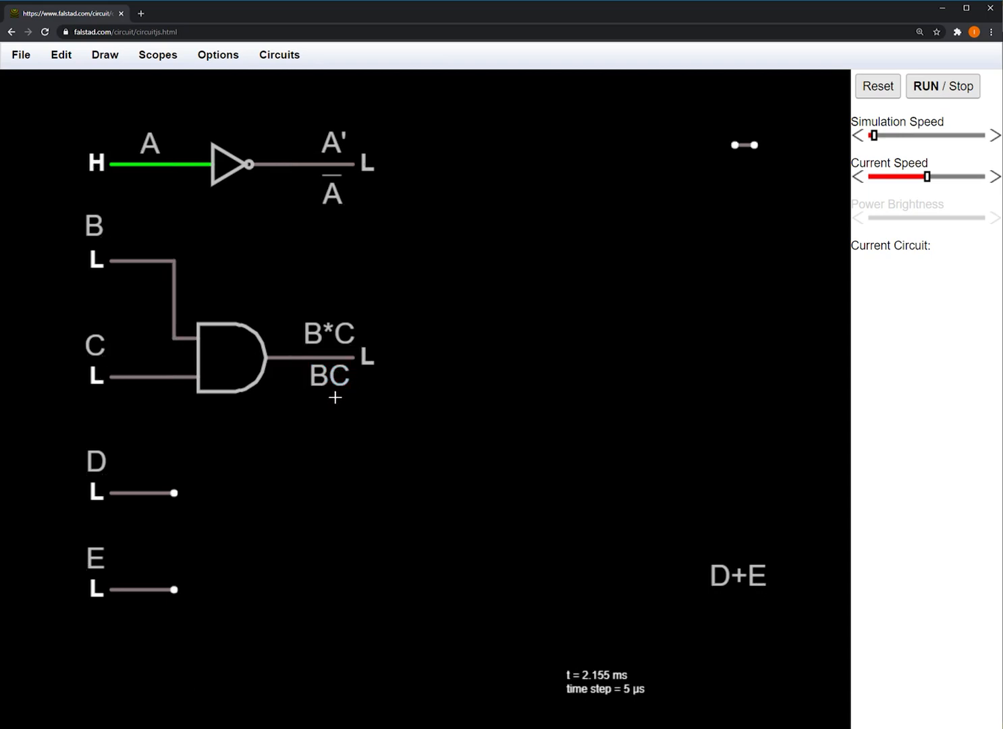
{"action": "left_click", "coordinate": [94, 259]}
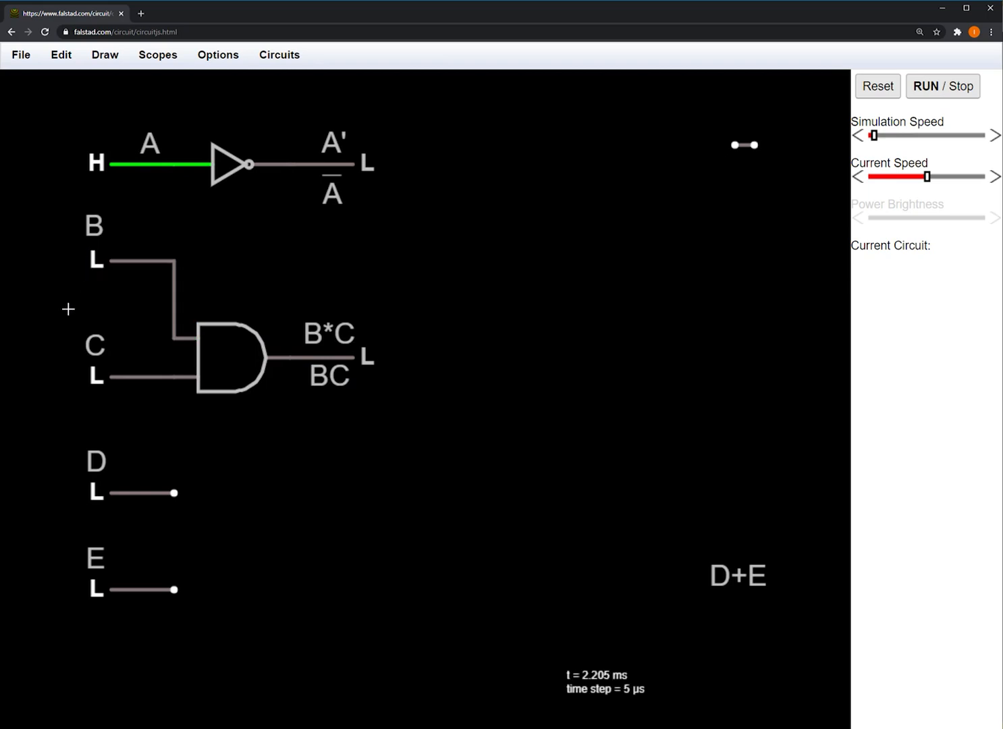
{"action": "left_click", "coordinate": [98, 377]}
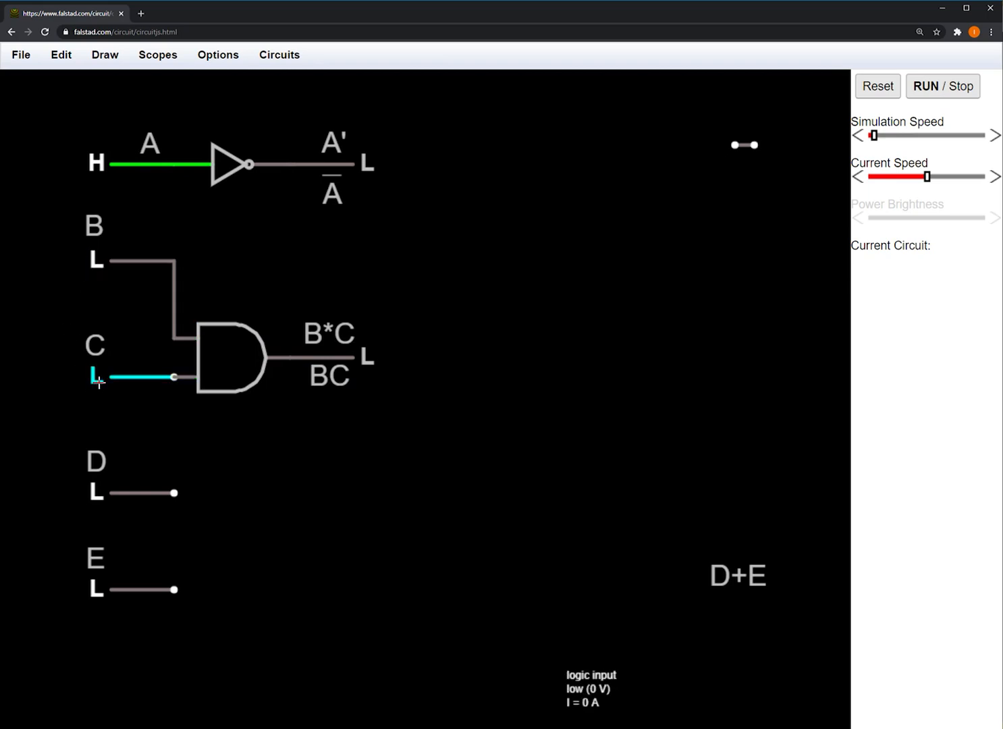
{"action": "left_click", "coordinate": [98, 375]}
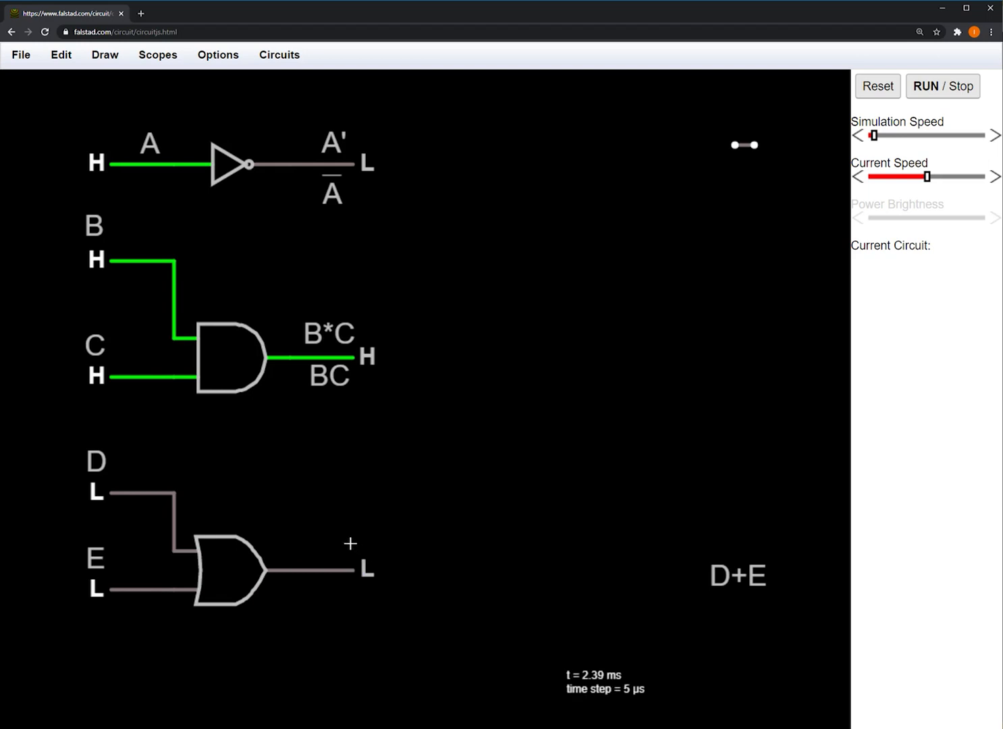
Toggle inputs D and E high to show the OR output D+E going high.
{"action": "left_click", "coordinate": [96, 492]}
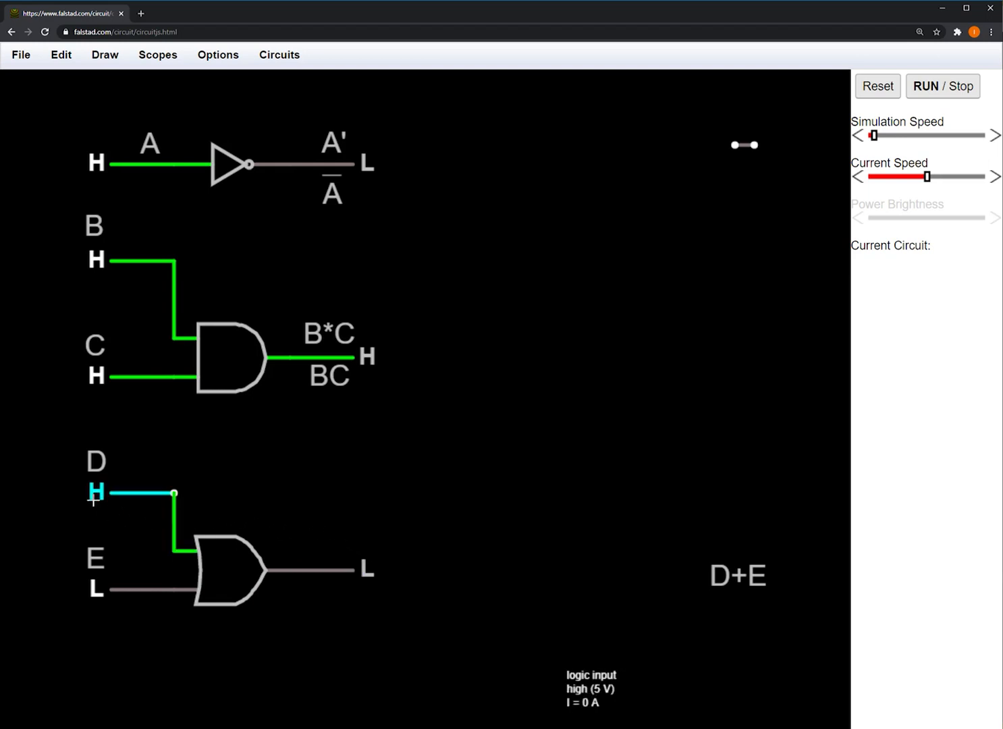
{"action": "left_click", "coordinate": [94, 489]}
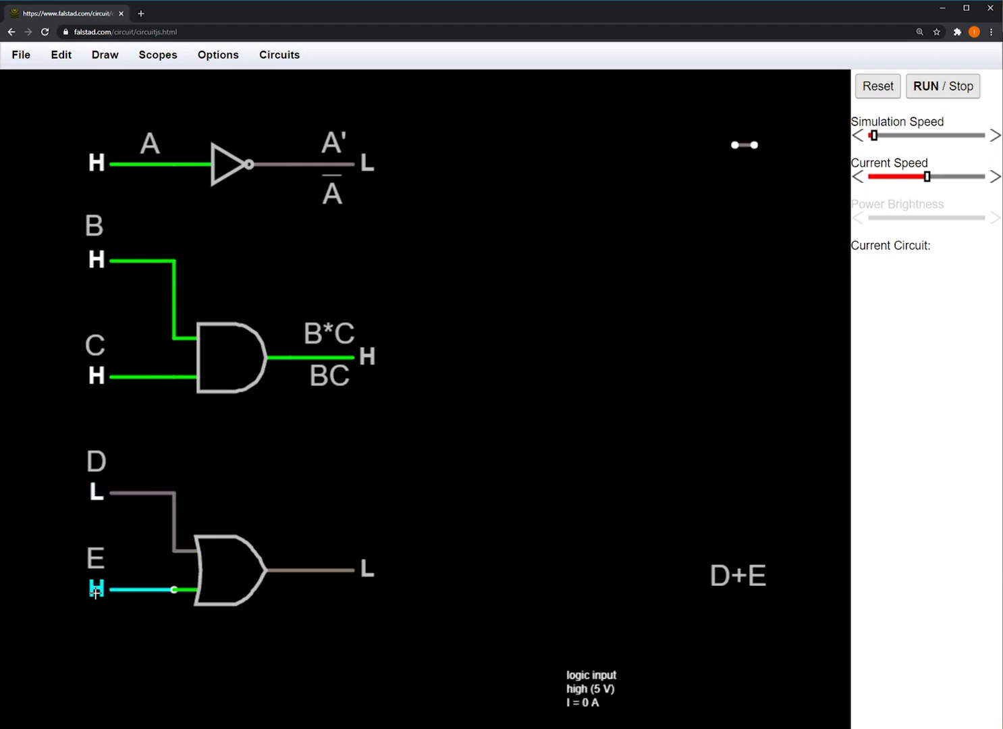
{"action": "left_click", "coordinate": [96, 491]}
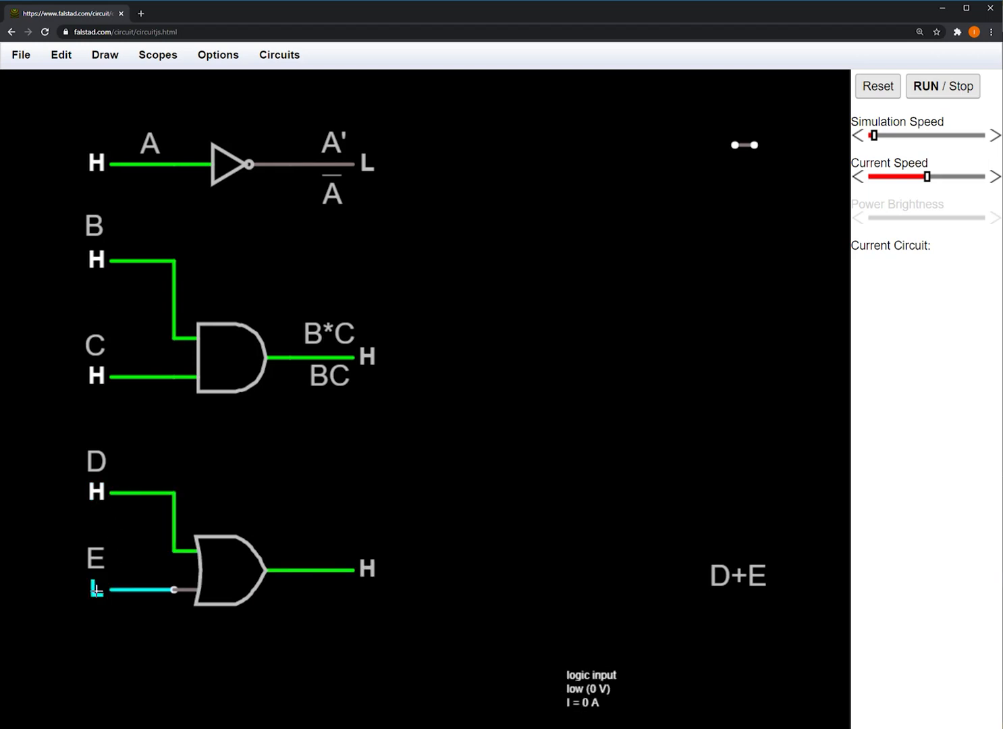
{"action": "left_click", "coordinate": [95, 587]}
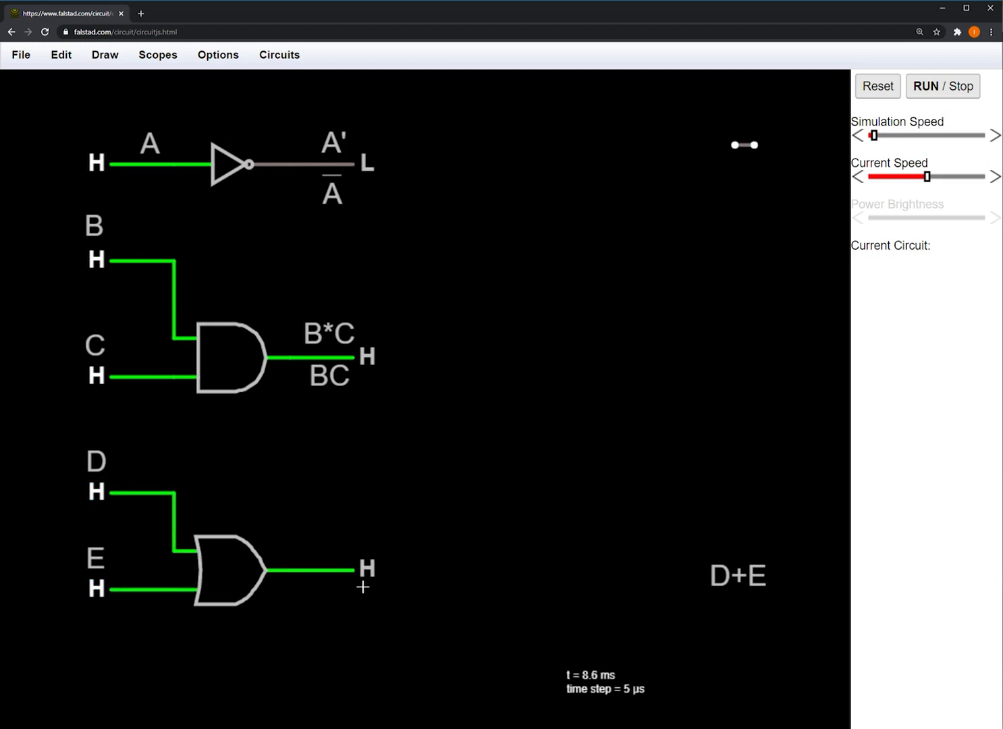
{"action": "mouse_move", "coordinate": [478, 588]}
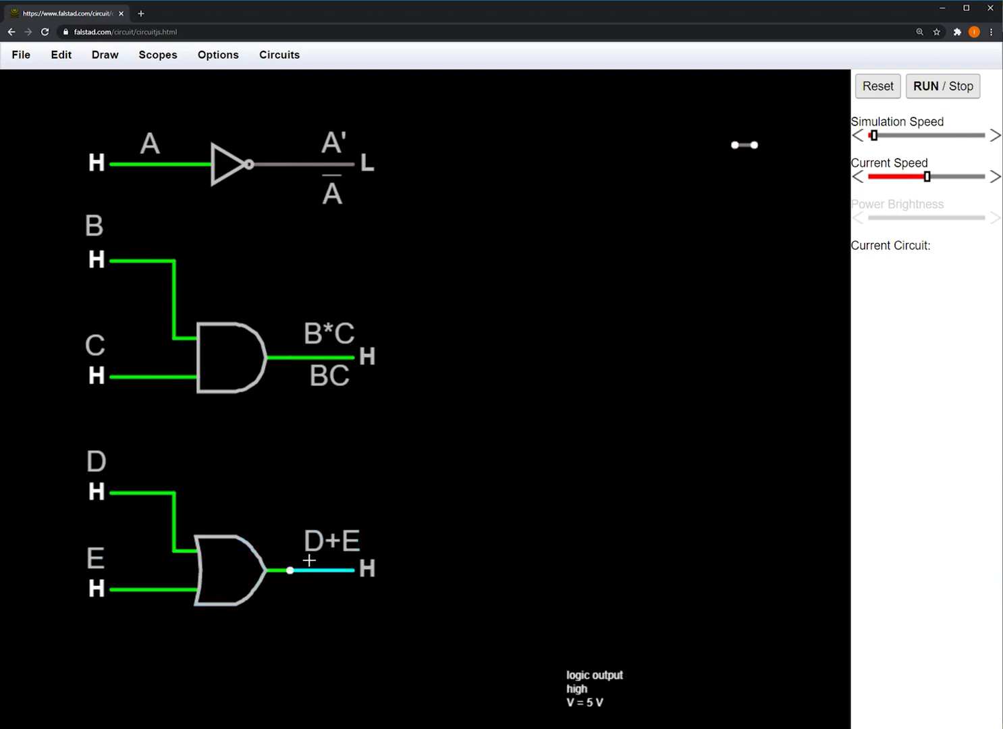
{"action": "mouse_move", "coordinate": [408, 565]}
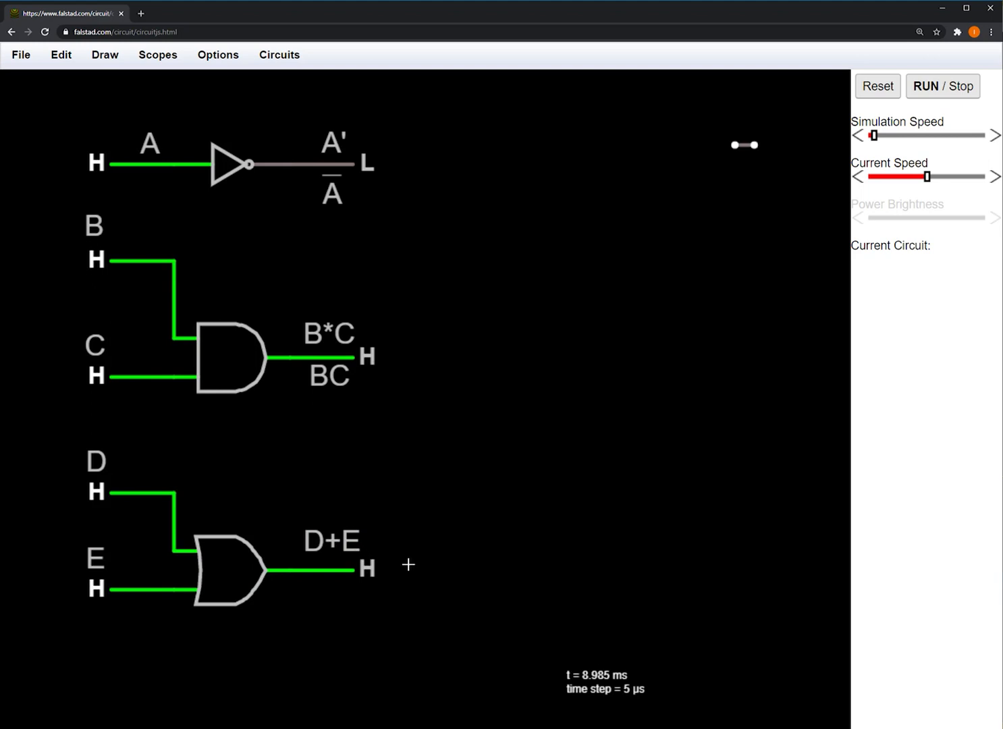